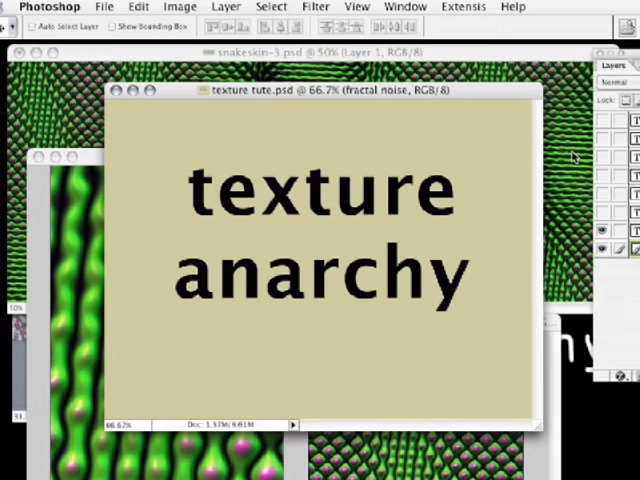
{"action": "mouse_move", "coordinate": [348, 165]}
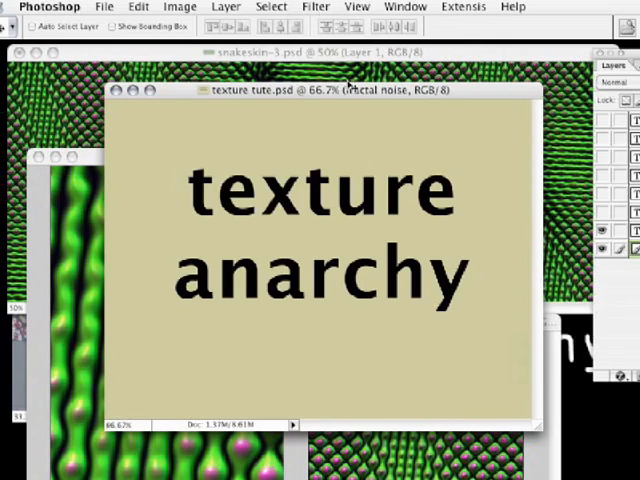
Step: Open the Filter menu while switching the canvas to the procedural textures title
{"action": "left_click", "coordinate": [316, 6]}
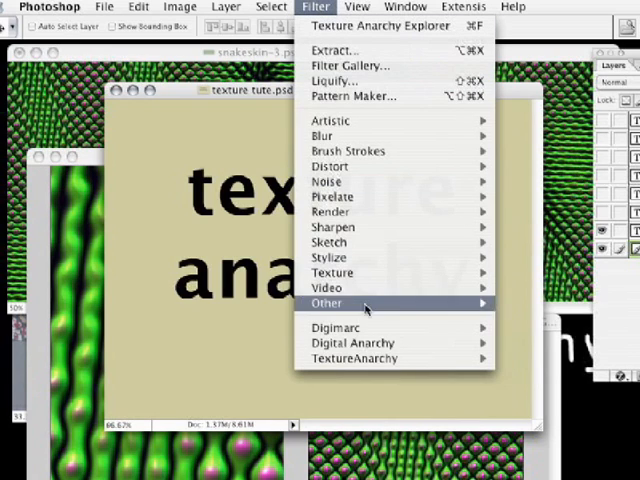
{"action": "mouse_move", "coordinate": [355, 359]}
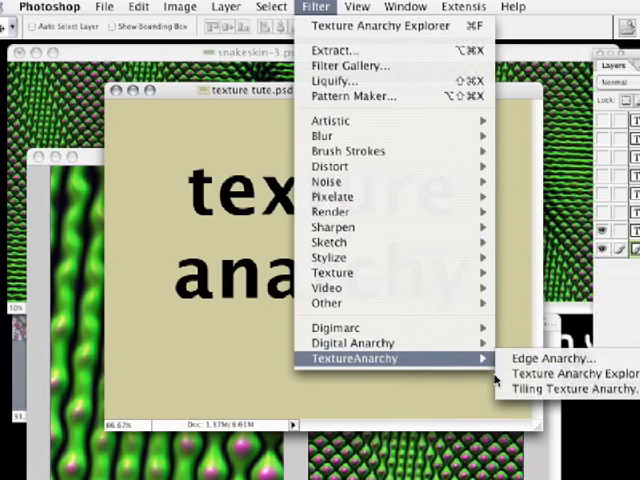
{"action": "mouse_move", "coordinate": [570, 385]}
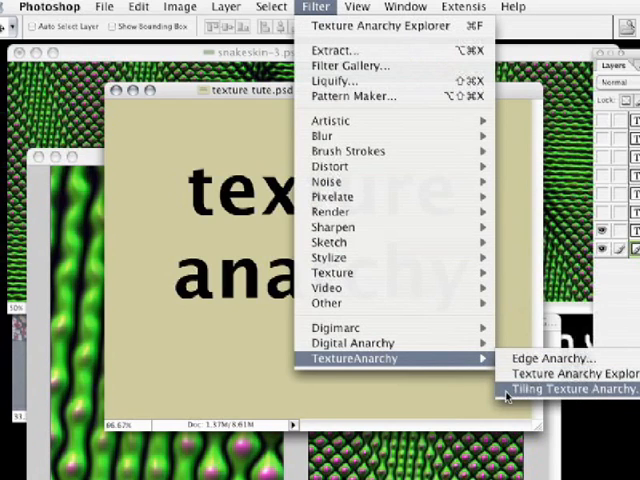
{"action": "mouse_move", "coordinate": [570, 371]}
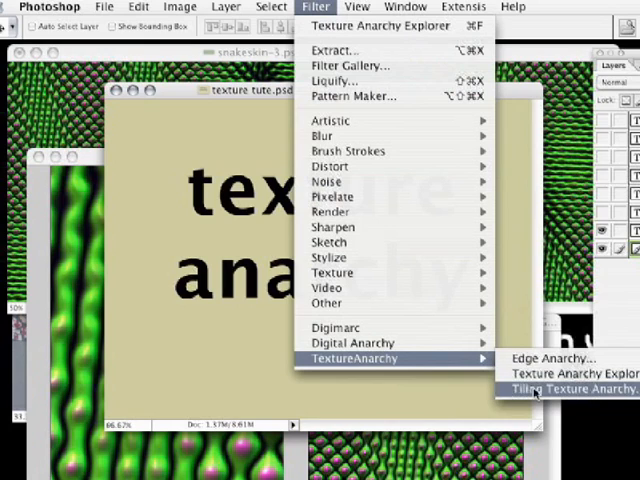
{"action": "mouse_move", "coordinate": [549, 358]}
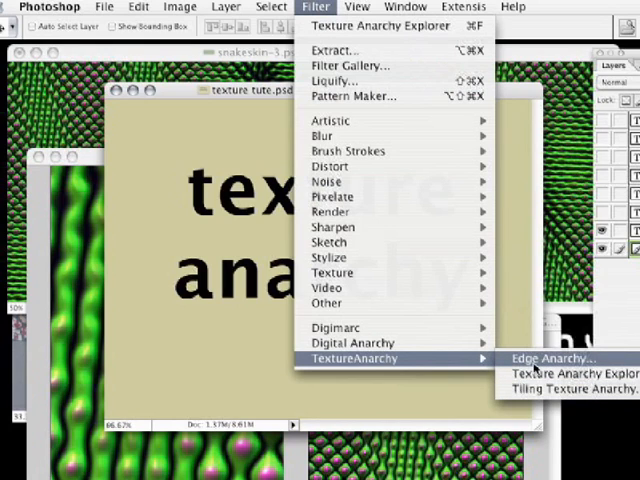
{"action": "mouse_move", "coordinate": [510, 358]}
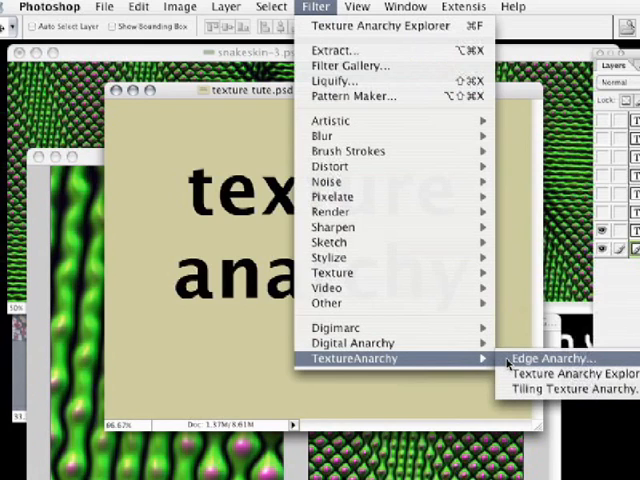
{"action": "mouse_move", "coordinate": [508, 362]}
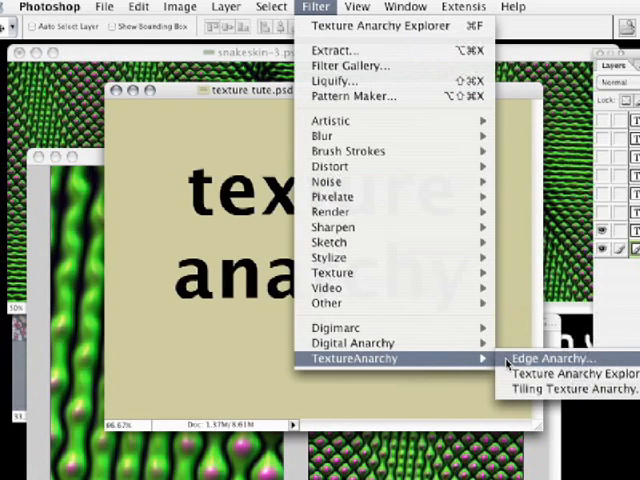
{"action": "mouse_move", "coordinate": [505, 358]}
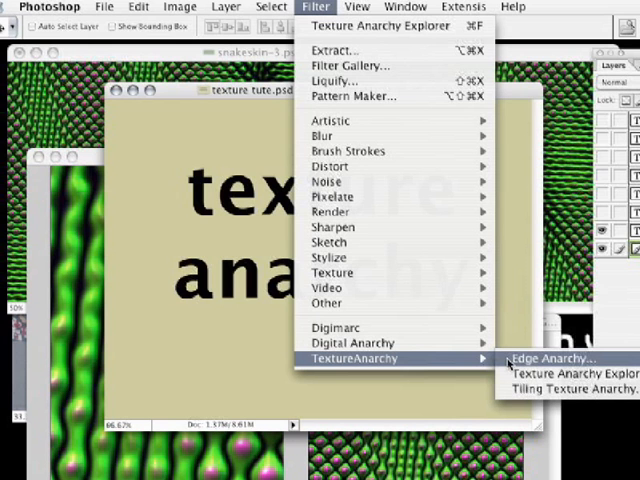
{"action": "mouse_move", "coordinate": [570, 374]}
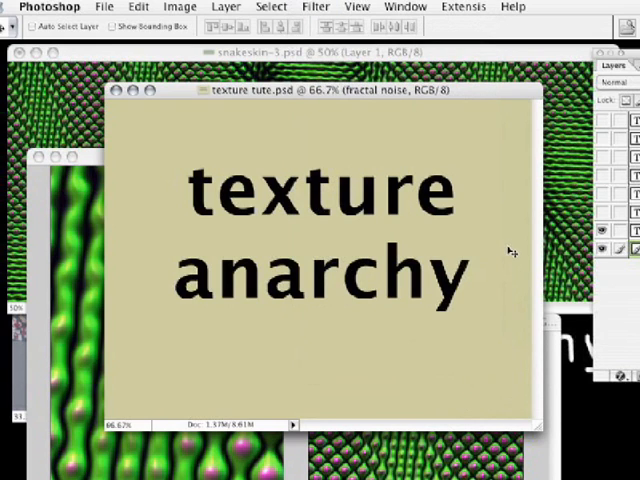
{"action": "mouse_move", "coordinate": [514, 258]}
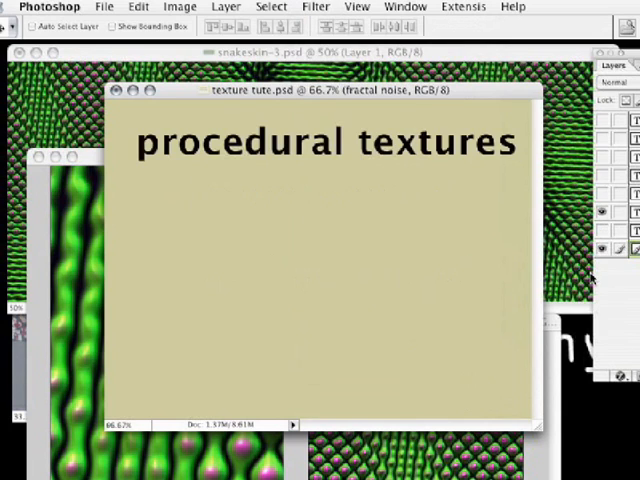
{"action": "mouse_move", "coordinate": [490, 300]}
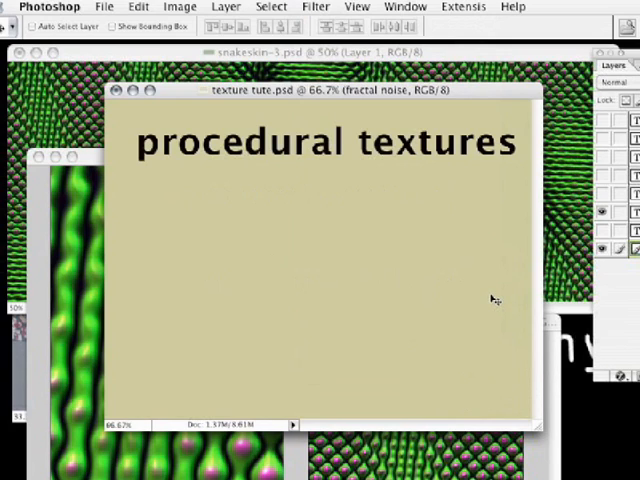
{"action": "mouse_move", "coordinate": [495, 299]}
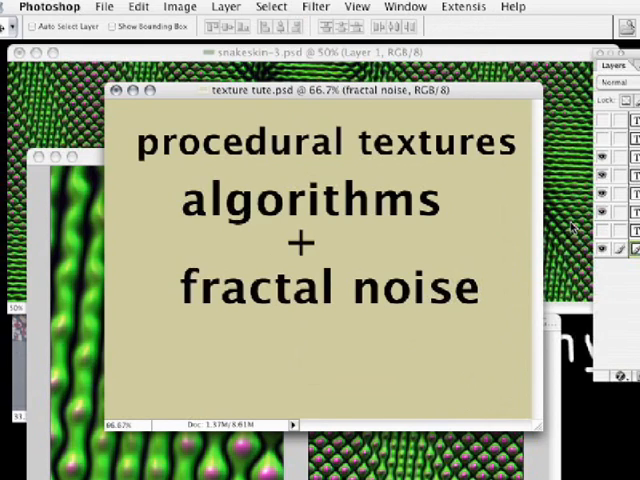
{"action": "mouse_move", "coordinate": [570, 228]}
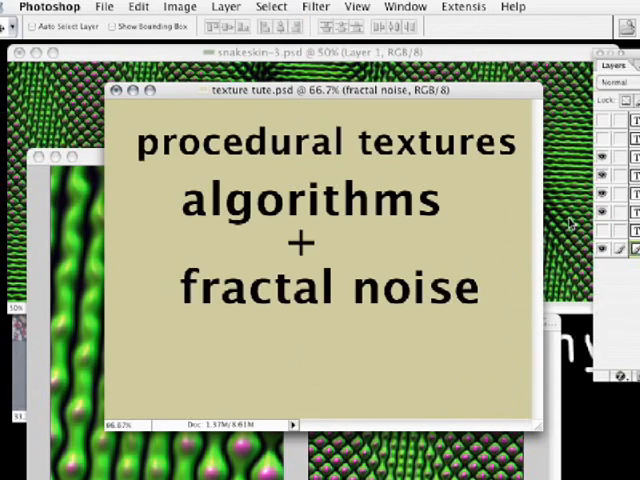
{"action": "mouse_move", "coordinate": [557, 237]}
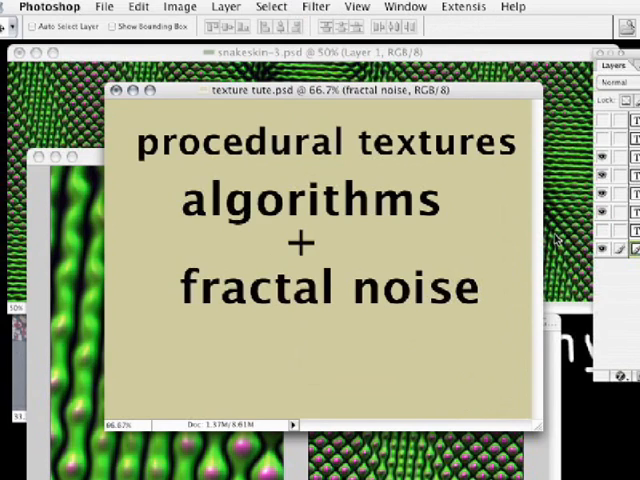
{"action": "mouse_move", "coordinate": [560, 238]}
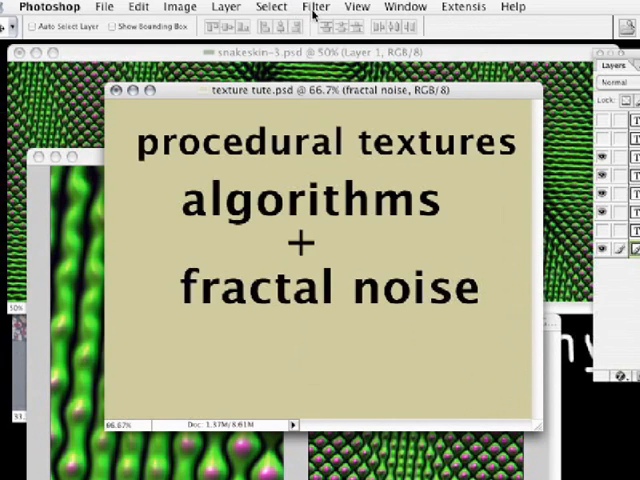
{"action": "left_click", "coordinate": [317, 7]}
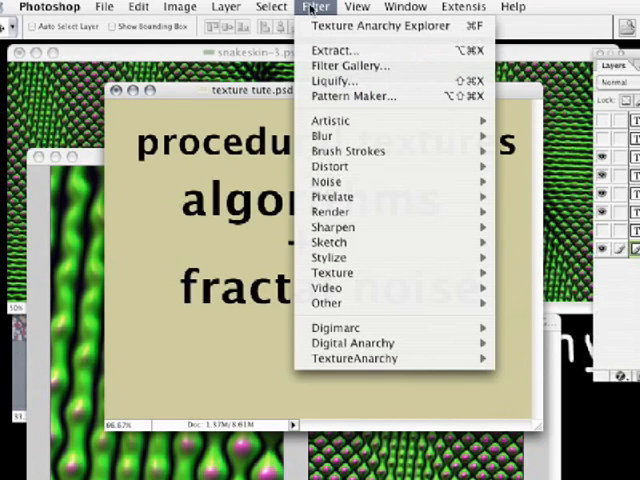
{"action": "mouse_move", "coordinate": [326, 181]}
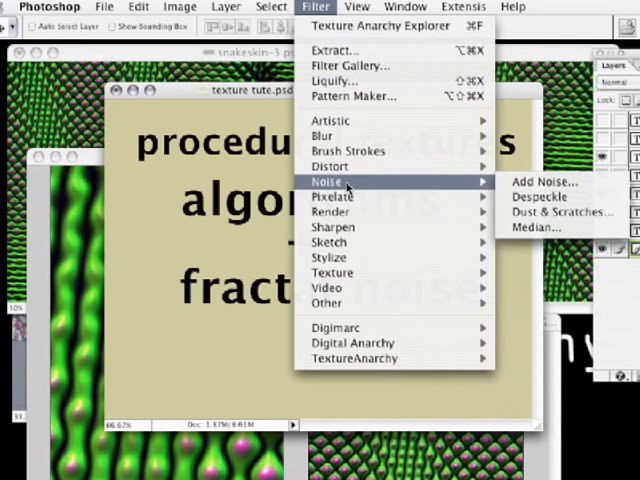
{"action": "mouse_move", "coordinate": [467, 183]}
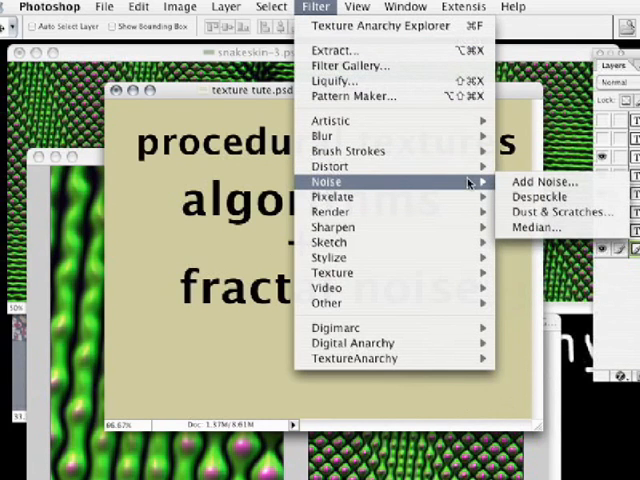
{"action": "mouse_move", "coordinate": [538, 197]}
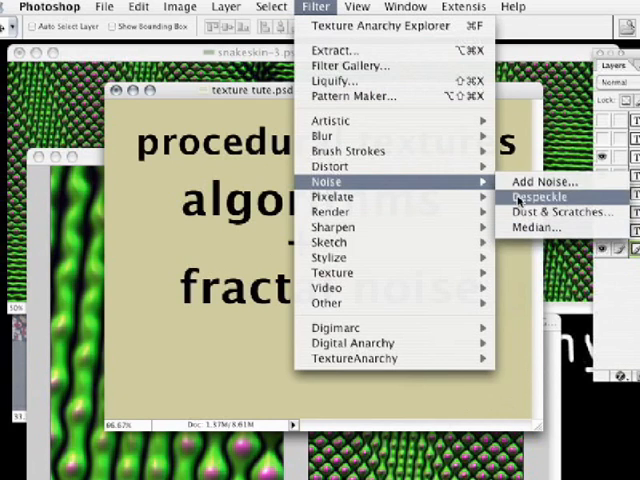
{"action": "mouse_move", "coordinate": [545, 182]}
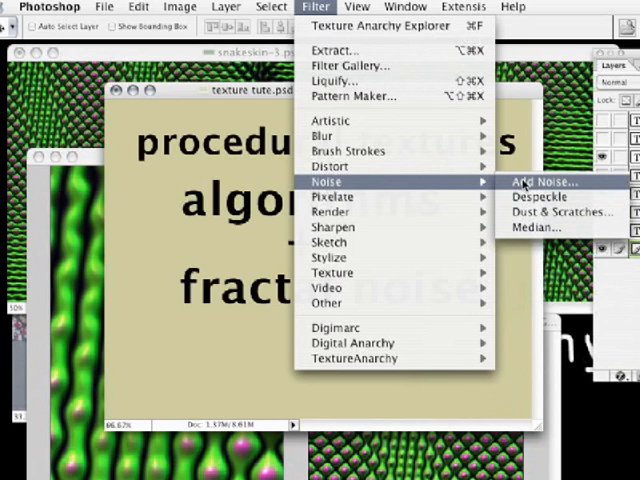
{"action": "left_click", "coordinate": [544, 181]}
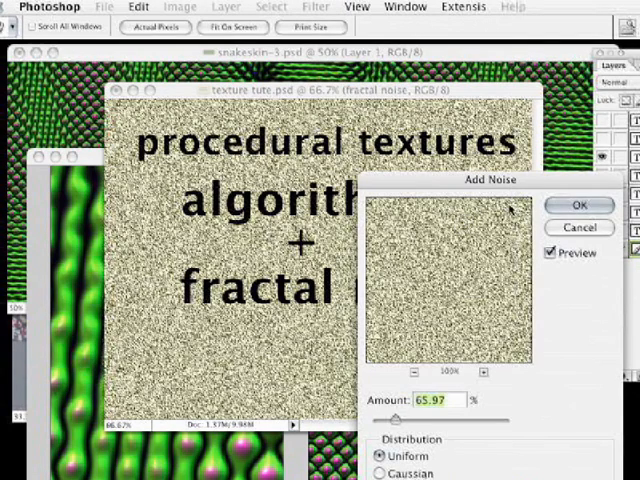
{"action": "left_click_drag", "start_coordinate": [398, 419], "coordinate": [435, 419]}
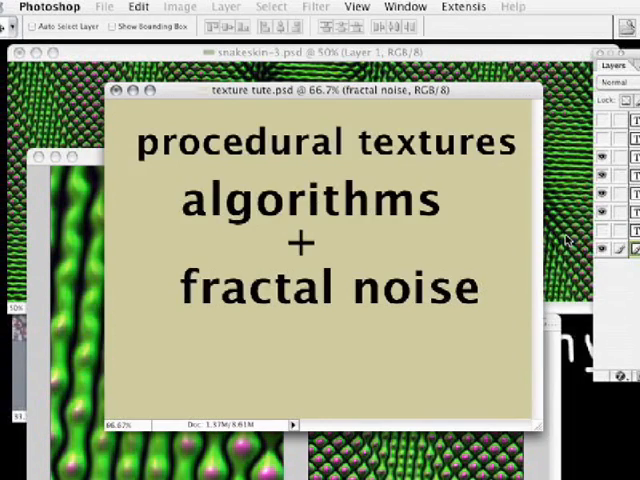
{"action": "mouse_move", "coordinate": [370, 435]}
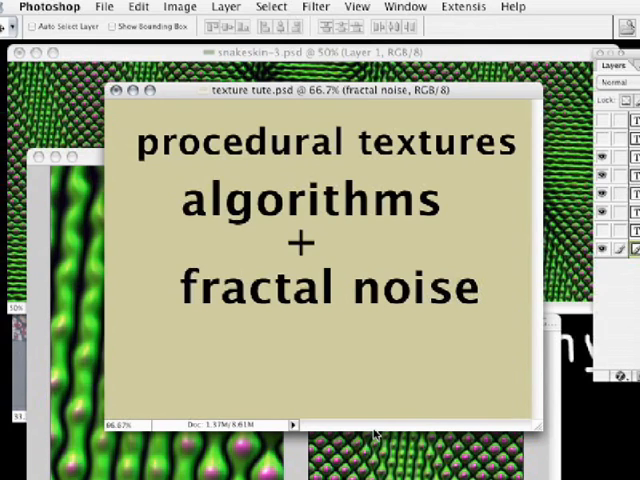
{"action": "mouse_move", "coordinate": [372, 429]}
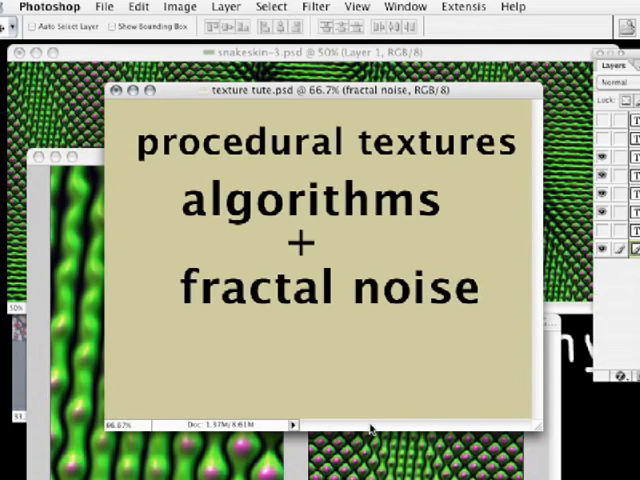
{"action": "mouse_move", "coordinate": [456, 372]}
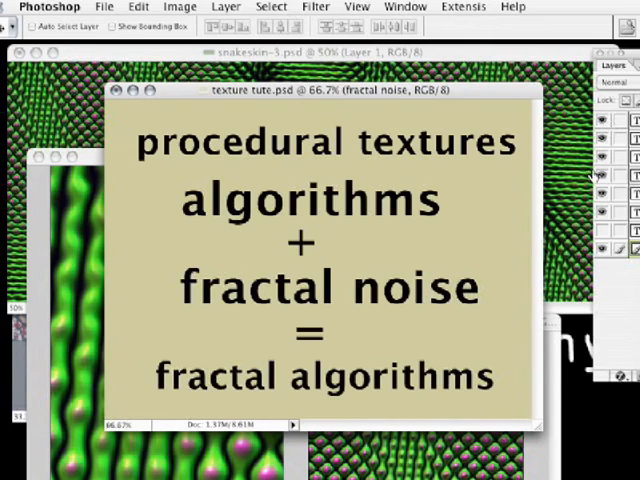
{"action": "mouse_move", "coordinate": [512, 232]}
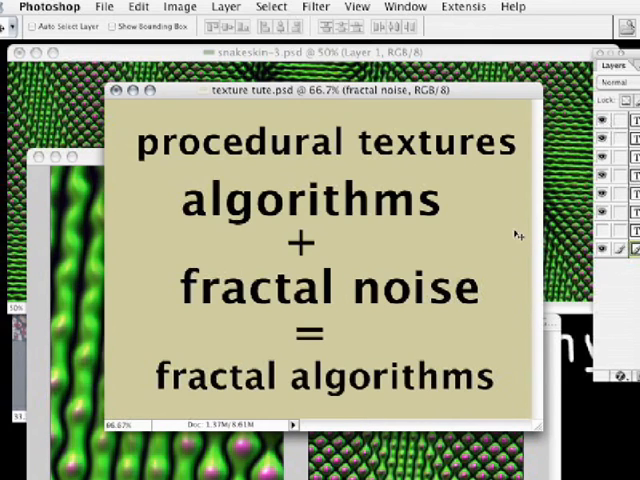
{"action": "mouse_move", "coordinate": [528, 237]}
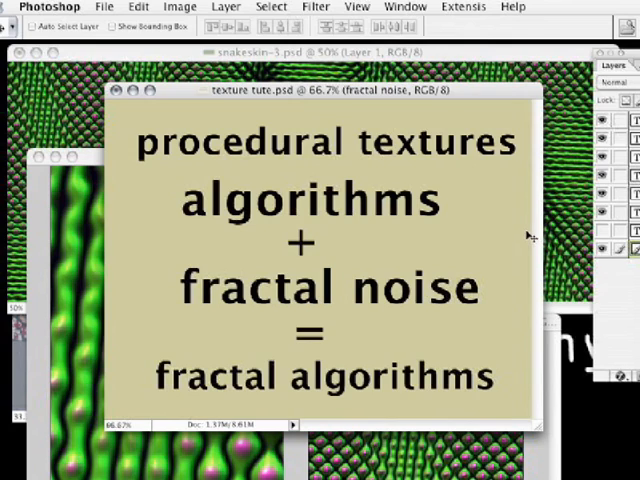
{"action": "mouse_move", "coordinate": [530, 228]}
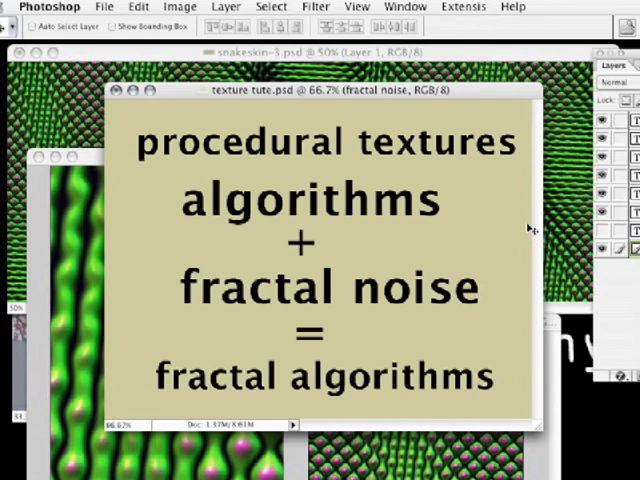
{"action": "mouse_move", "coordinate": [531, 222]}
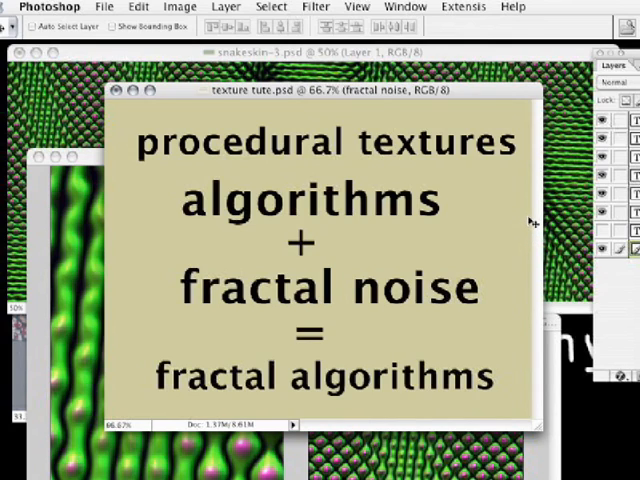
{"action": "mouse_move", "coordinate": [529, 221]}
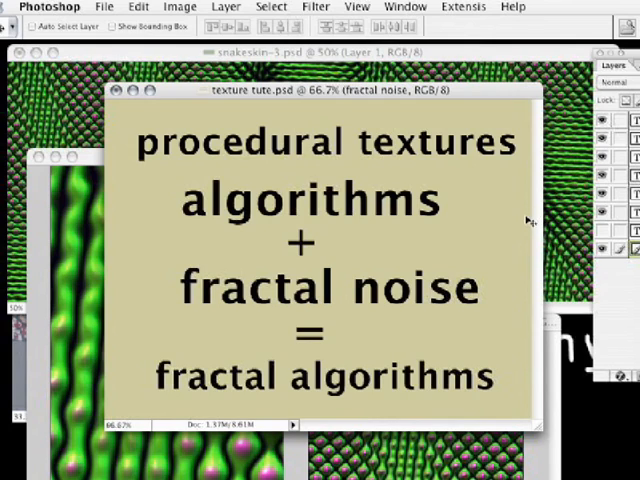
{"action": "mouse_move", "coordinate": [523, 226]}
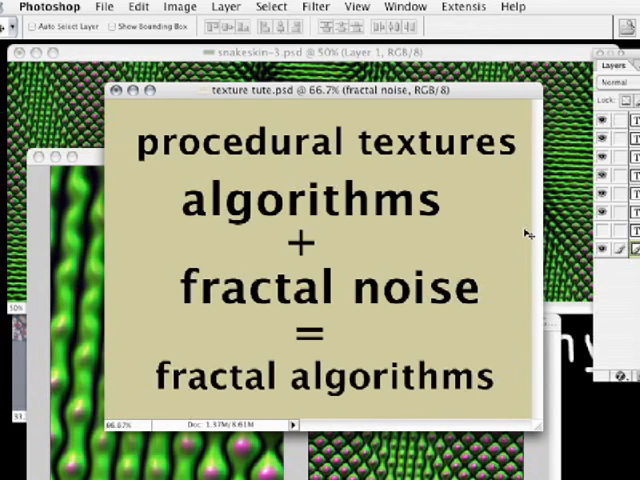
{"action": "mouse_move", "coordinate": [530, 238]}
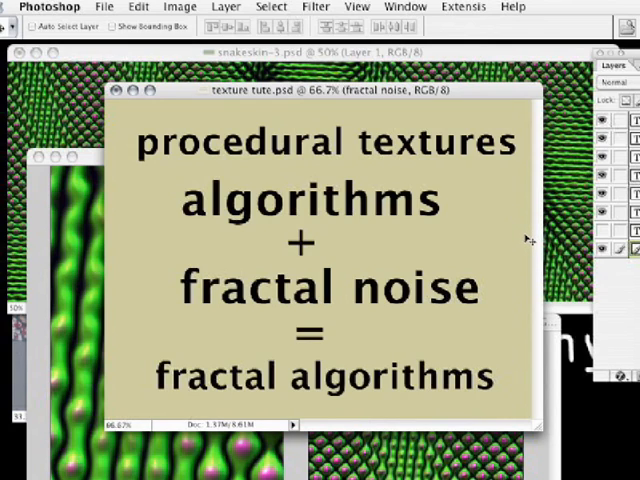
{"action": "mouse_move", "coordinate": [274, 262]}
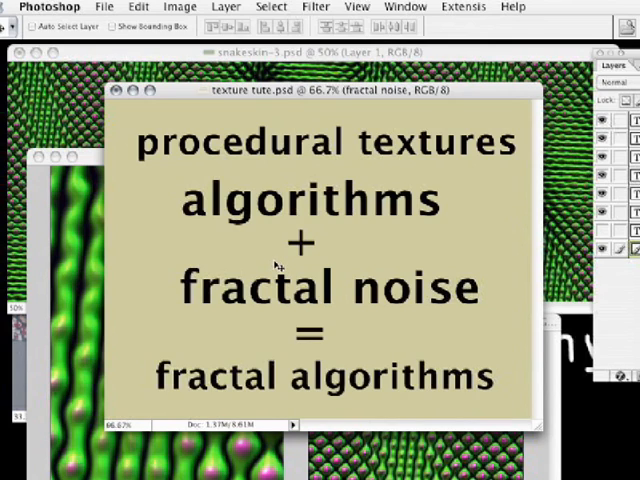
{"action": "mouse_move", "coordinate": [131, 96]}
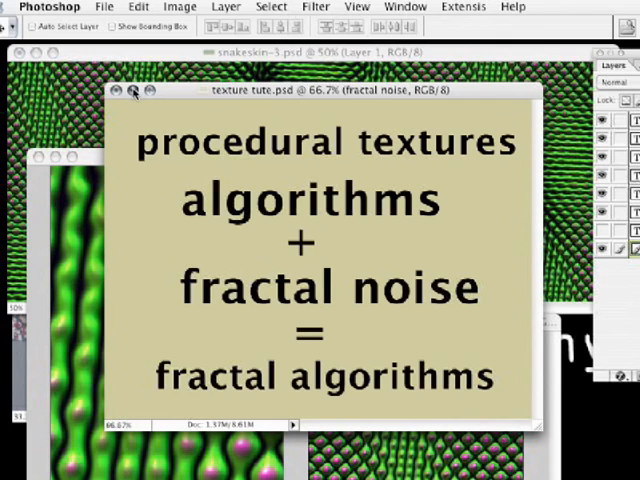
Step: Close texture tute.psd and list the open documents in the Window menu
{"action": "left_click", "coordinate": [128, 95]}
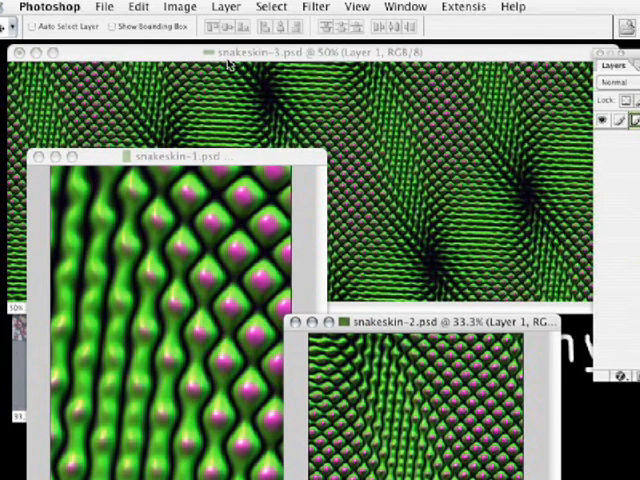
{"action": "mouse_move", "coordinate": [228, 159]}
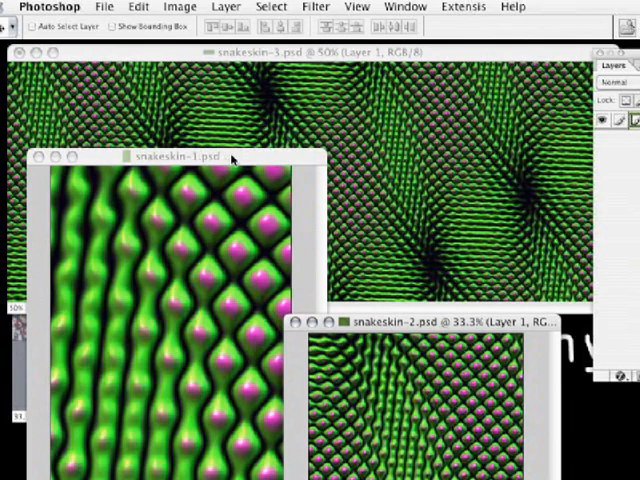
{"action": "mouse_move", "coordinate": [263, 164]}
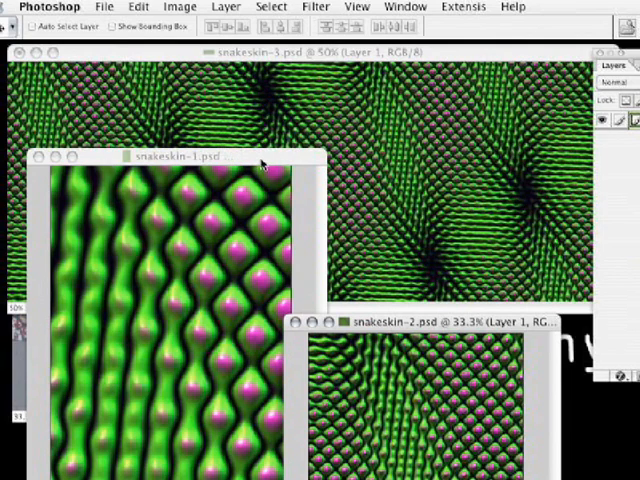
{"action": "mouse_move", "coordinate": [296, 176]}
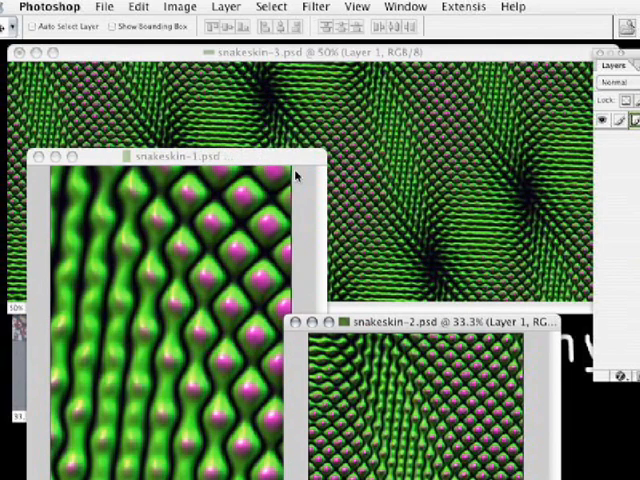
{"action": "mouse_move", "coordinate": [258, 53]}
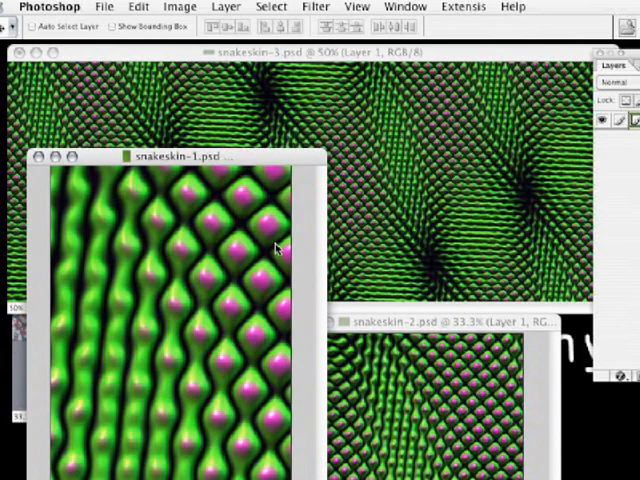
{"action": "mouse_move", "coordinate": [495, 315]}
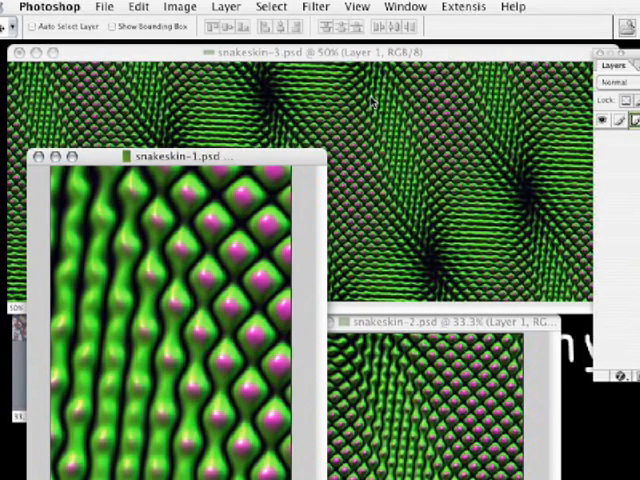
{"action": "left_click", "coordinate": [412, 6]}
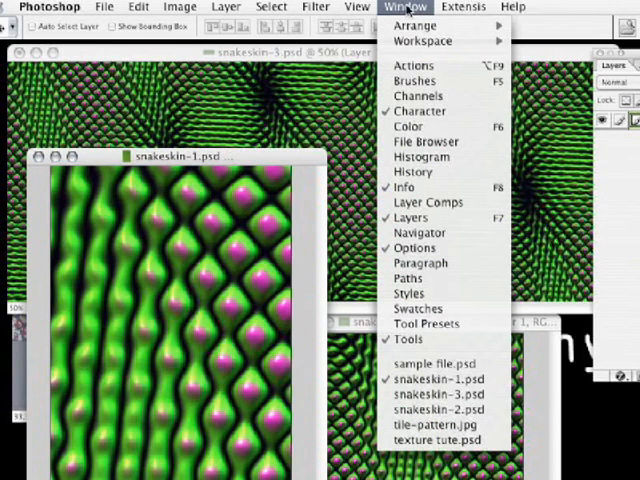
{"action": "mouse_move", "coordinate": [433, 422]}
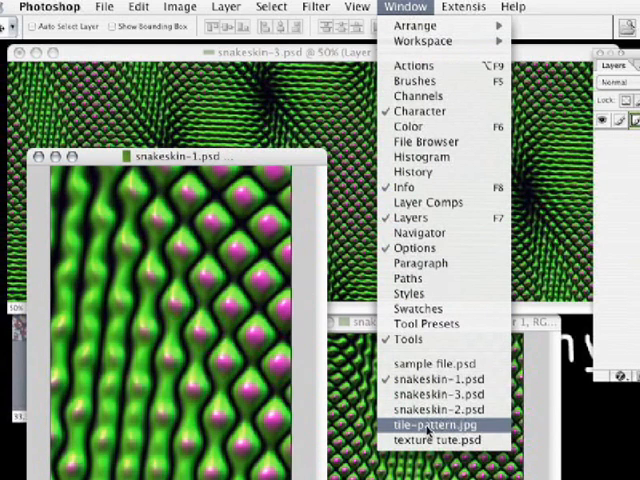
Step: Bring the tile-pattern.jpg mosaic photo to the front
{"action": "left_click", "coordinate": [436, 425]}
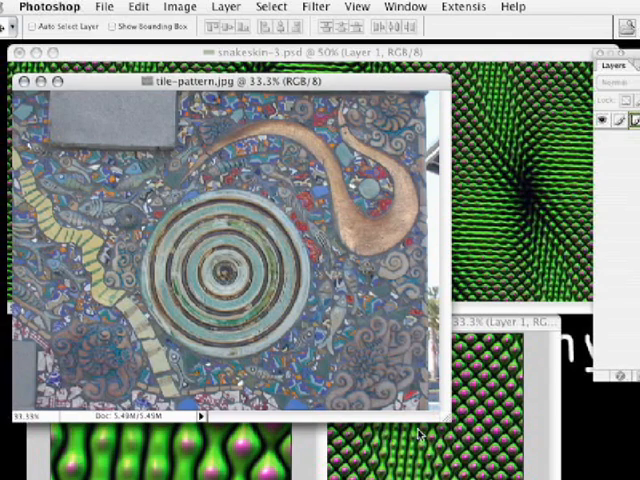
{"action": "mouse_move", "coordinate": [150, 333]}
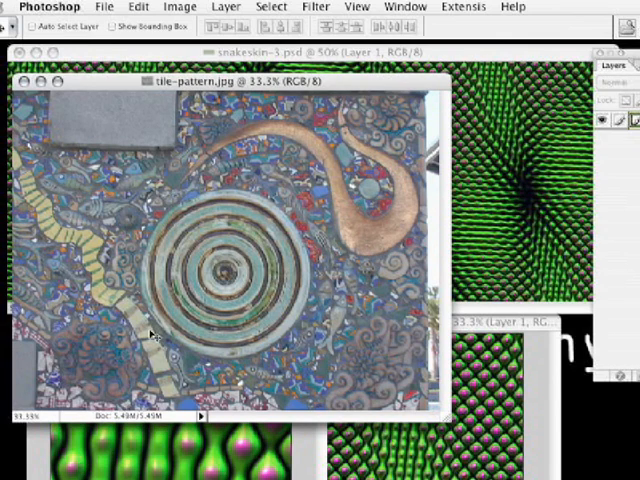
{"action": "mouse_move", "coordinate": [211, 420]}
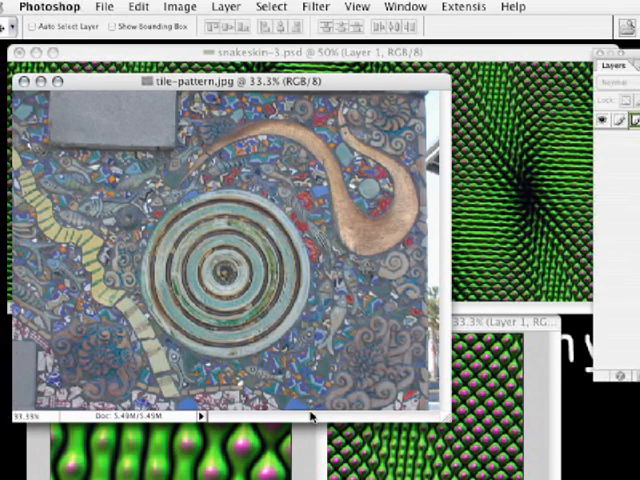
{"action": "mouse_move", "coordinate": [328, 409]}
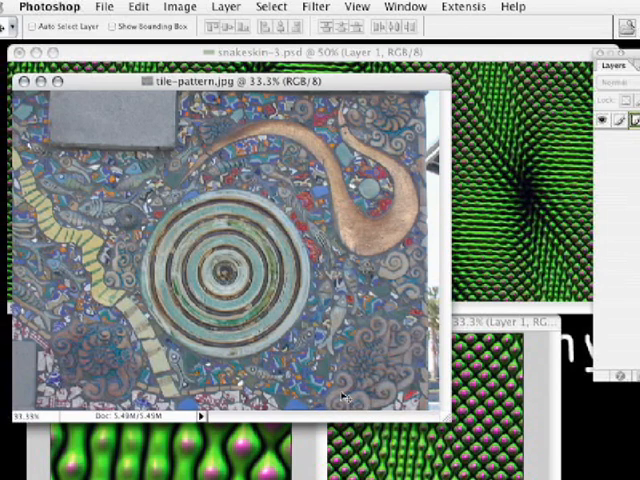
{"action": "mouse_move", "coordinate": [396, 393]}
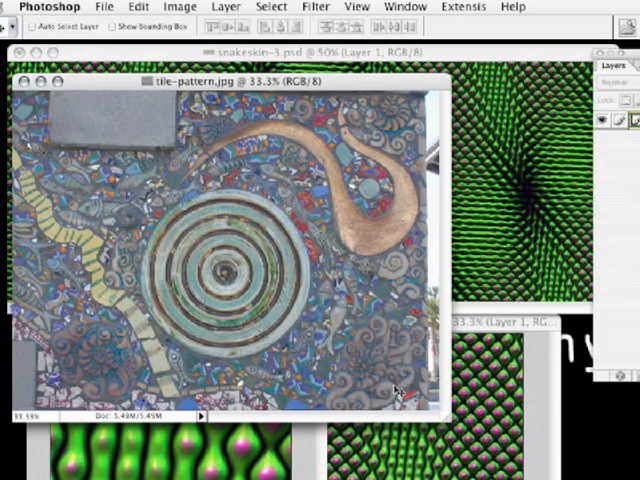
{"action": "mouse_move", "coordinate": [408, 342]}
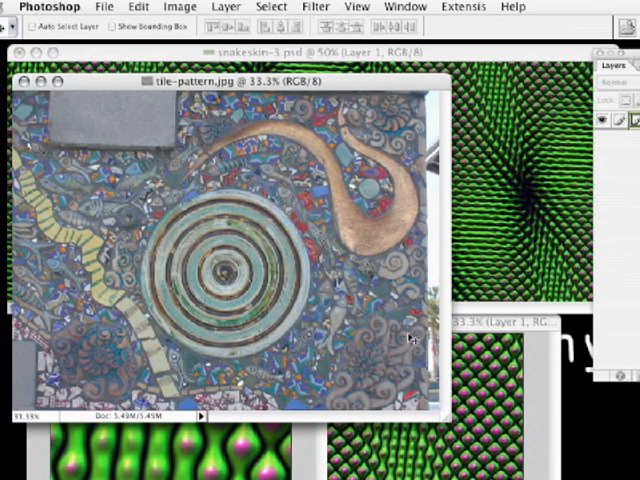
{"action": "mouse_move", "coordinate": [383, 325]}
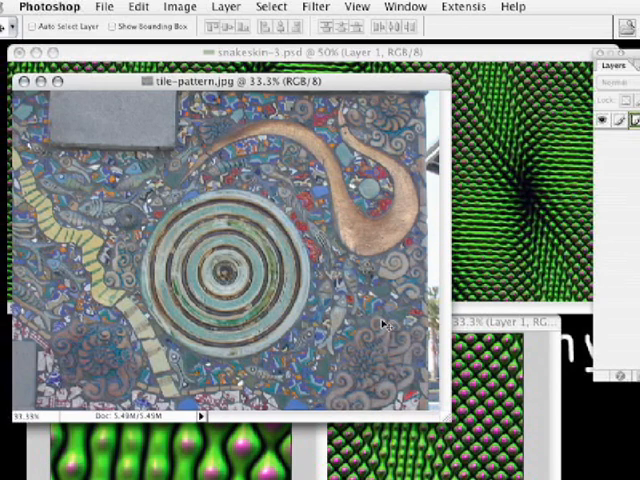
{"action": "mouse_move", "coordinate": [262, 208]}
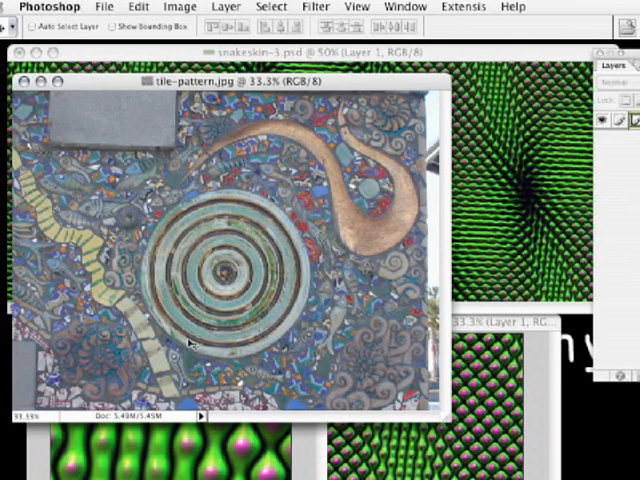
{"action": "mouse_move", "coordinate": [205, 170]}
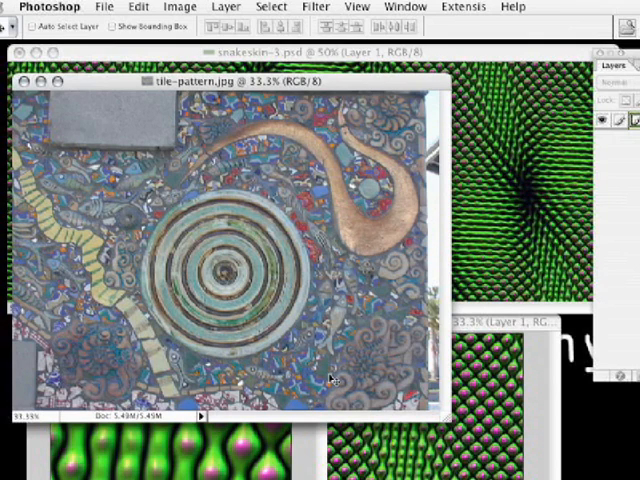
{"action": "mouse_move", "coordinate": [108, 157]}
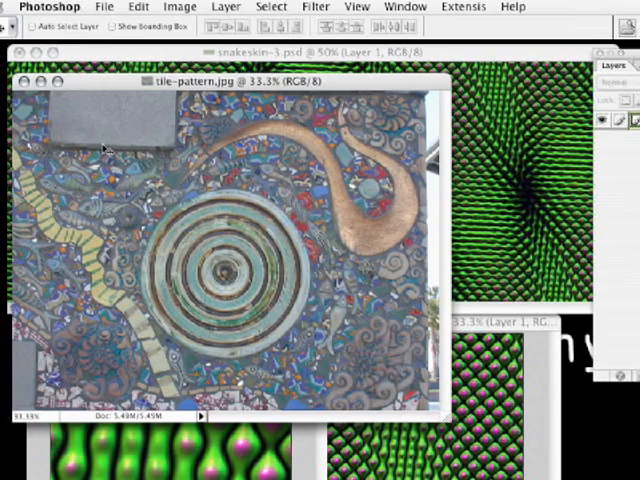
{"action": "mouse_move", "coordinate": [120, 161]}
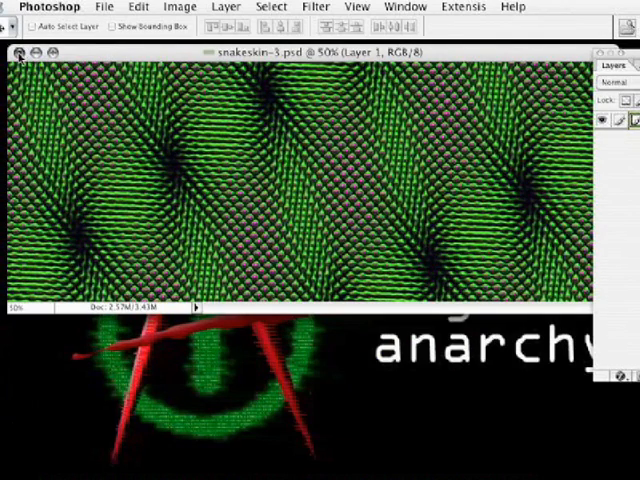
Step: Close the snakeskin-3.psd document
{"action": "left_click", "coordinate": [396, 7]}
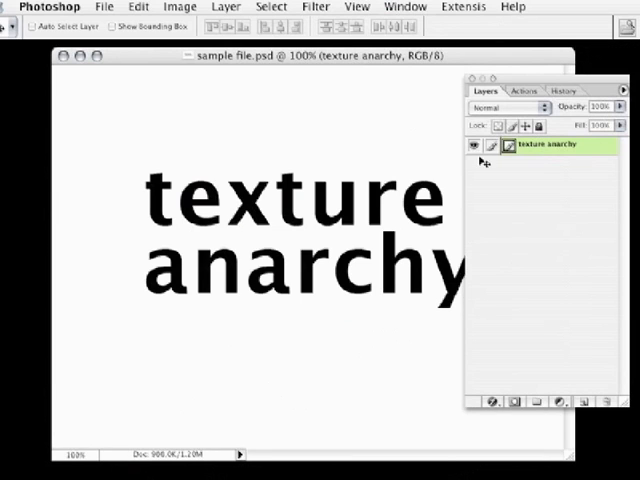
{"action": "mouse_move", "coordinate": [416, 166]}
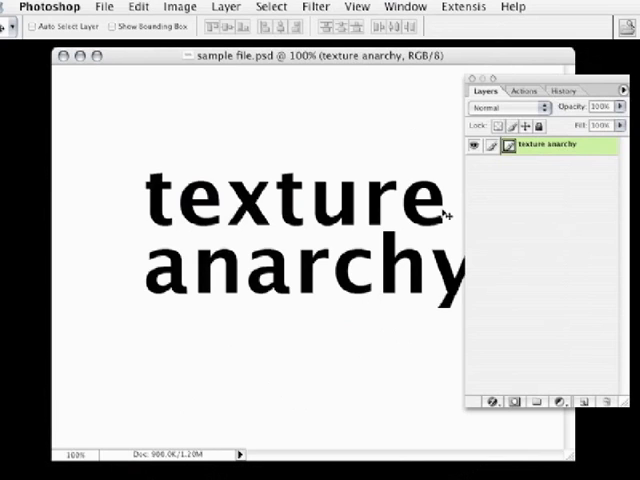
{"action": "mouse_move", "coordinate": [546, 225]}
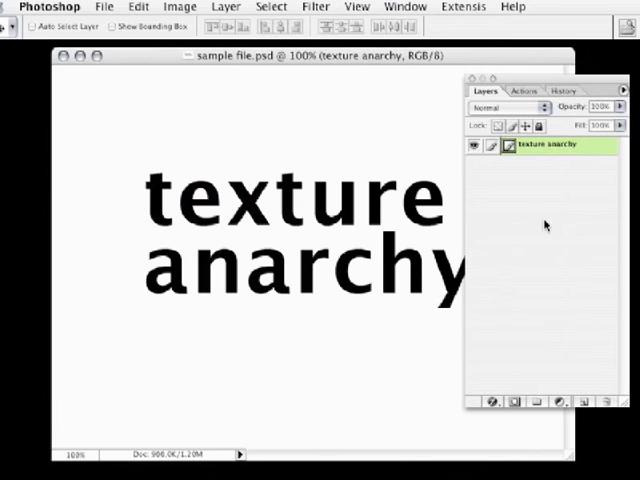
{"action": "mouse_move", "coordinate": [527, 168]}
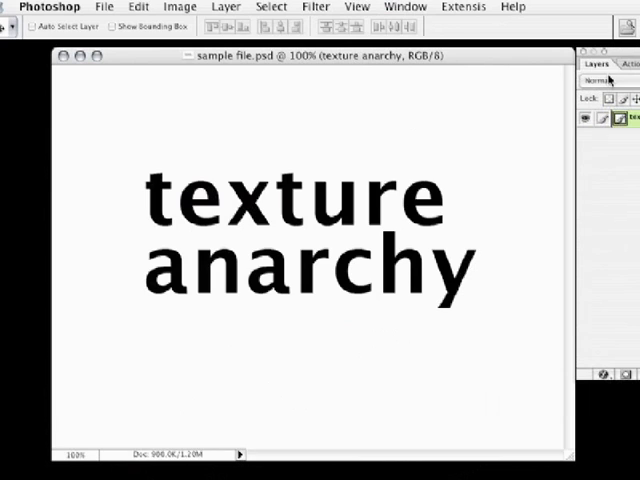
{"action": "mouse_move", "coordinate": [401, 6]}
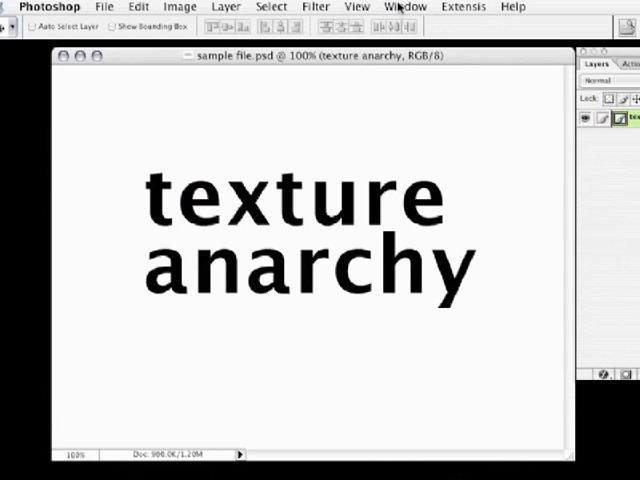
Step: Launch Filter > TextureAnarchy > Texture Anarchy Explorer on the 'texture anarchy' text layer
{"action": "left_click", "coordinate": [316, 6]}
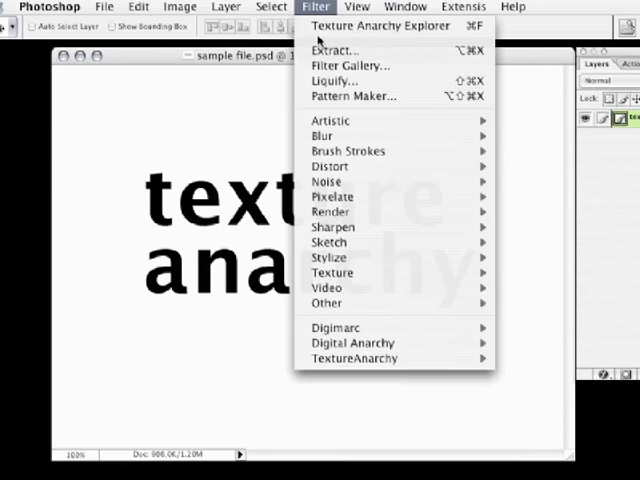
{"action": "mouse_move", "coordinate": [354, 358]}
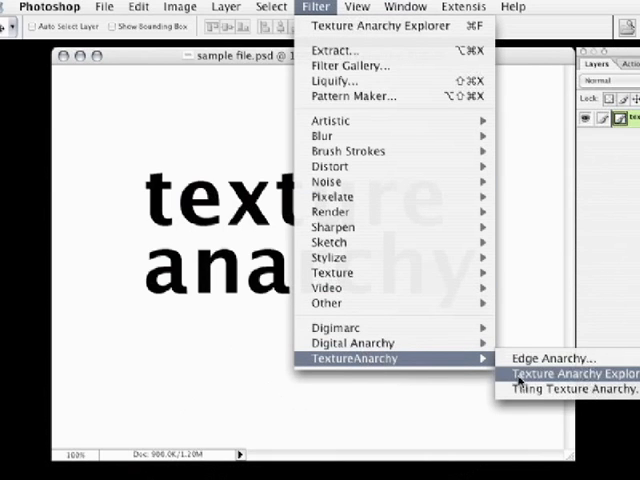
{"action": "left_click", "coordinate": [575, 372]}
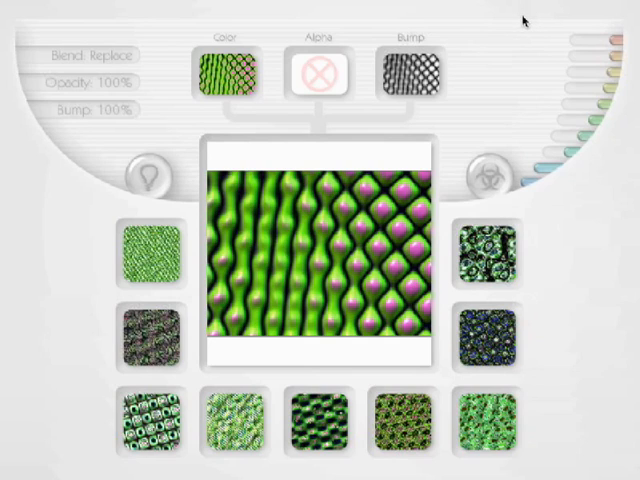
{"action": "mouse_move", "coordinate": [585, 245]}
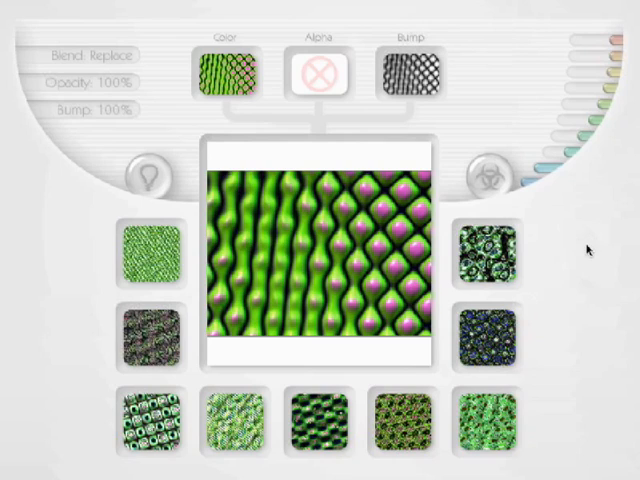
{"action": "mouse_move", "coordinate": [596, 253]}
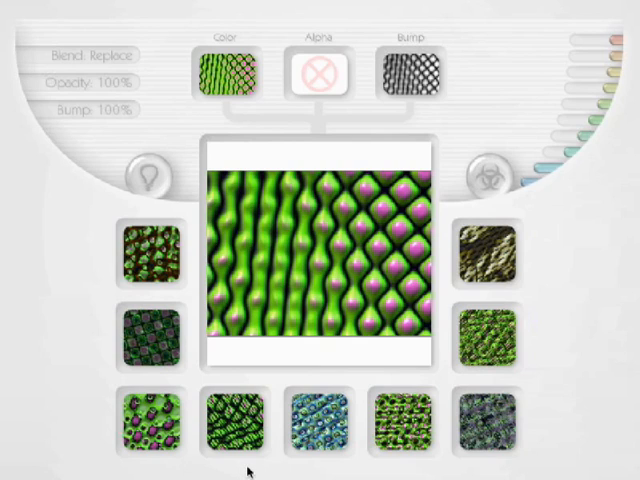
{"action": "mouse_move", "coordinate": [247, 470]}
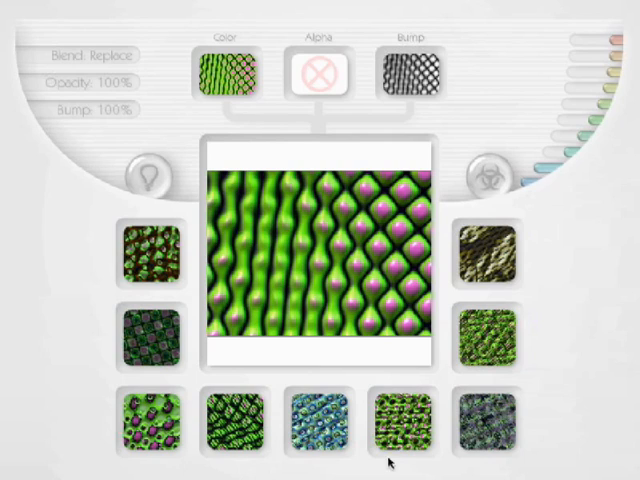
{"action": "mouse_move", "coordinate": [601, 280]}
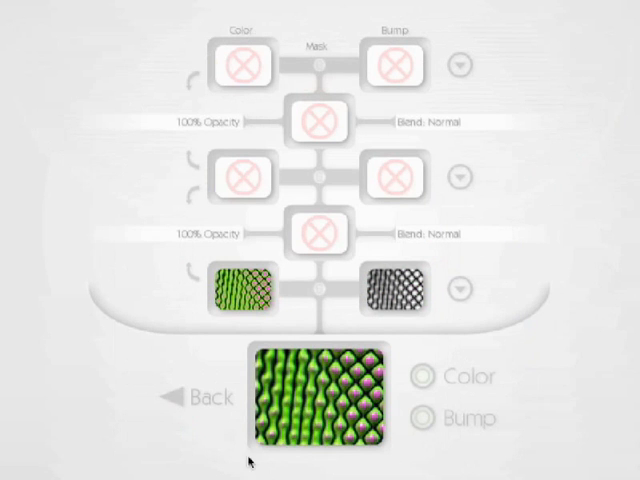
{"action": "mouse_move", "coordinate": [520, 287]}
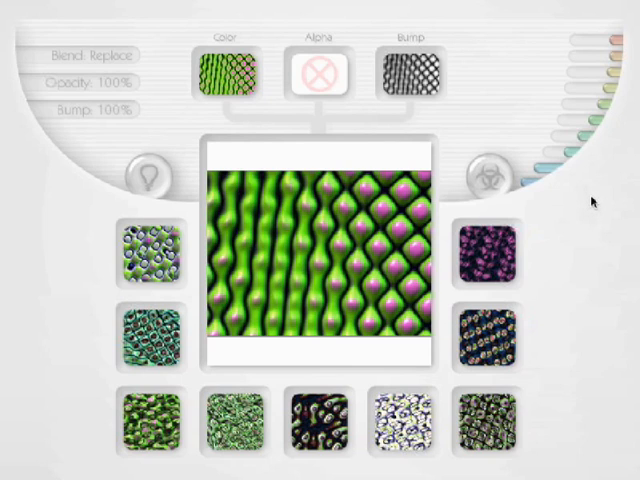
{"action": "mouse_move", "coordinate": [596, 211]}
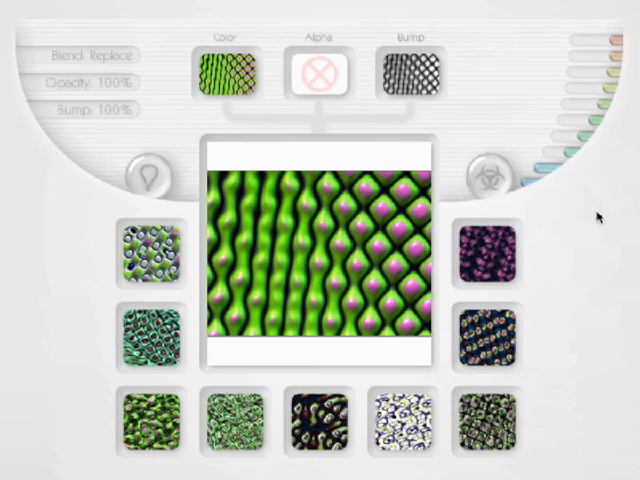
{"action": "mouse_move", "coordinate": [608, 226]}
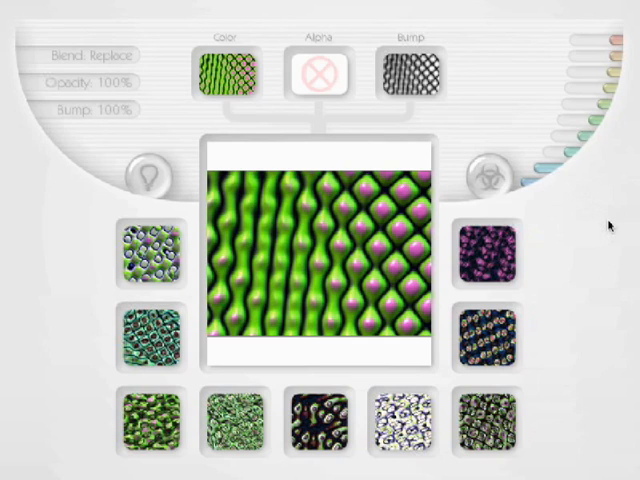
{"action": "mouse_move", "coordinate": [585, 220]}
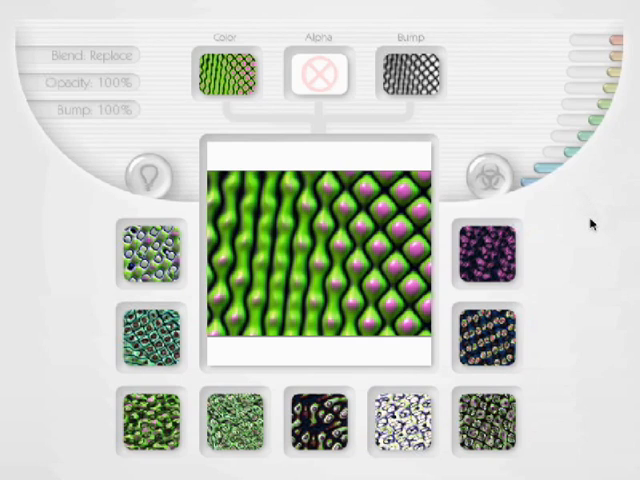
{"action": "mouse_move", "coordinate": [576, 12]}
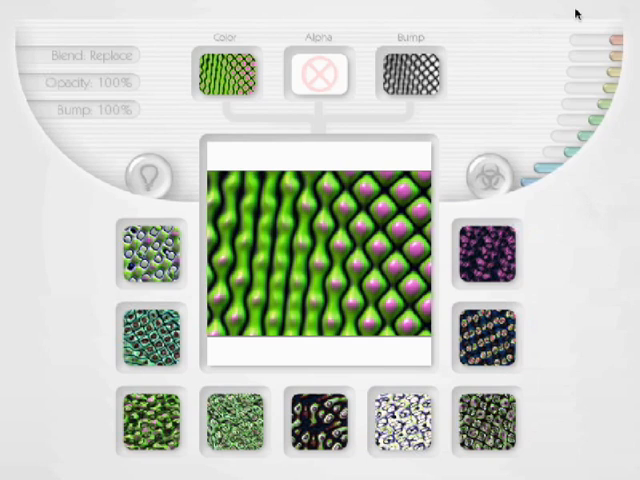
{"action": "mouse_move", "coordinate": [621, 8]}
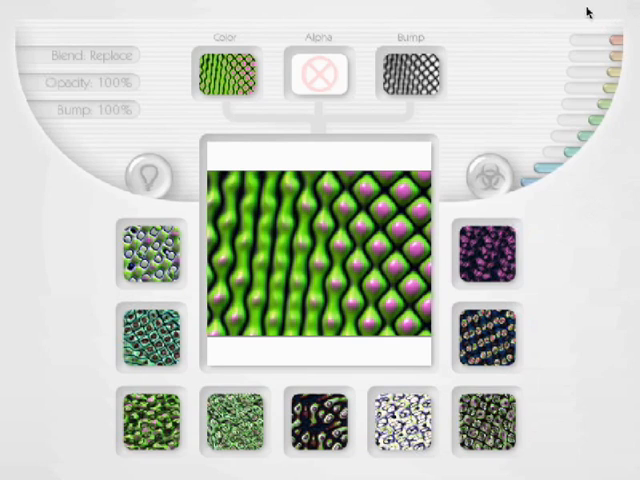
{"action": "mouse_move", "coordinate": [603, 12]}
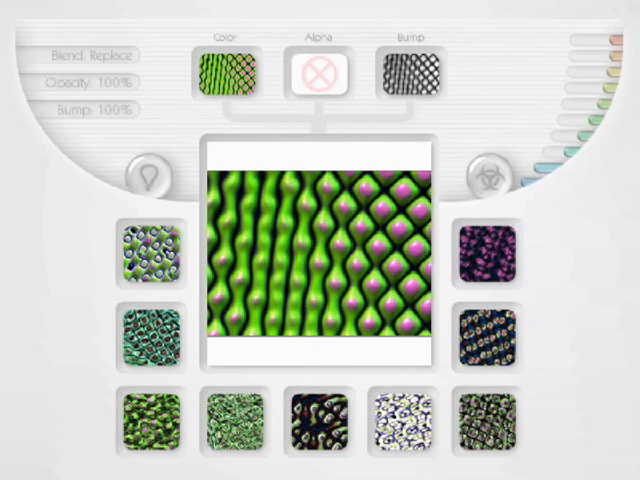
{"action": "mouse_move", "coordinate": [560, 8]}
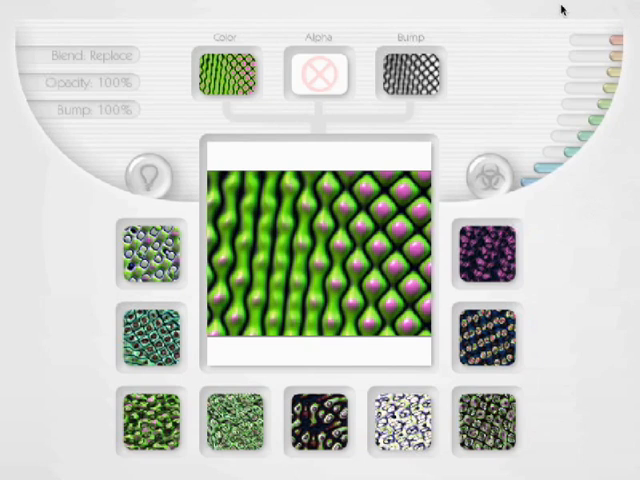